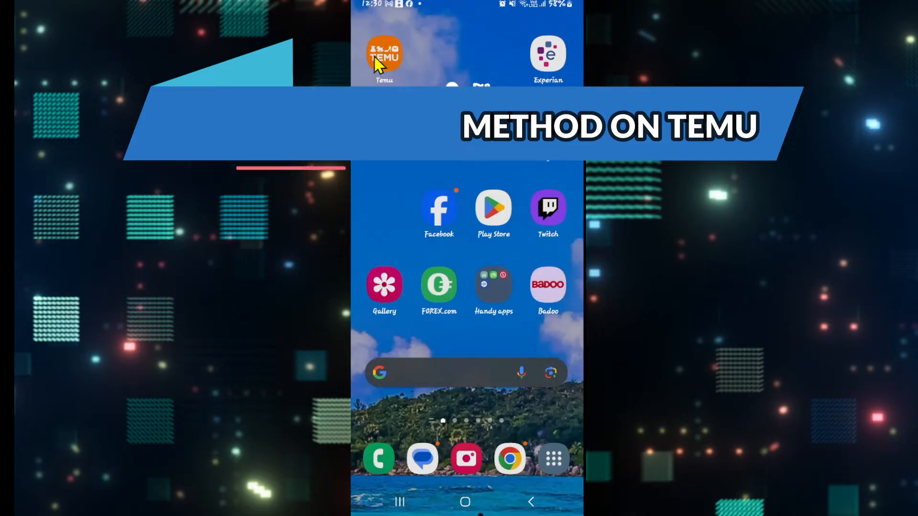
- Launch Temu, browse the home feed, and reach Settings via the You page's gear icon
left_click(384, 55)
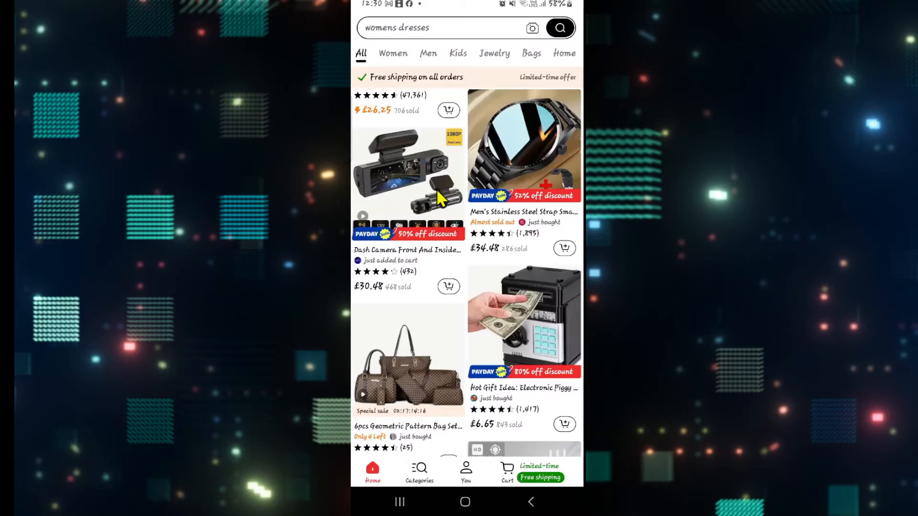
mouse_move(465, 290)
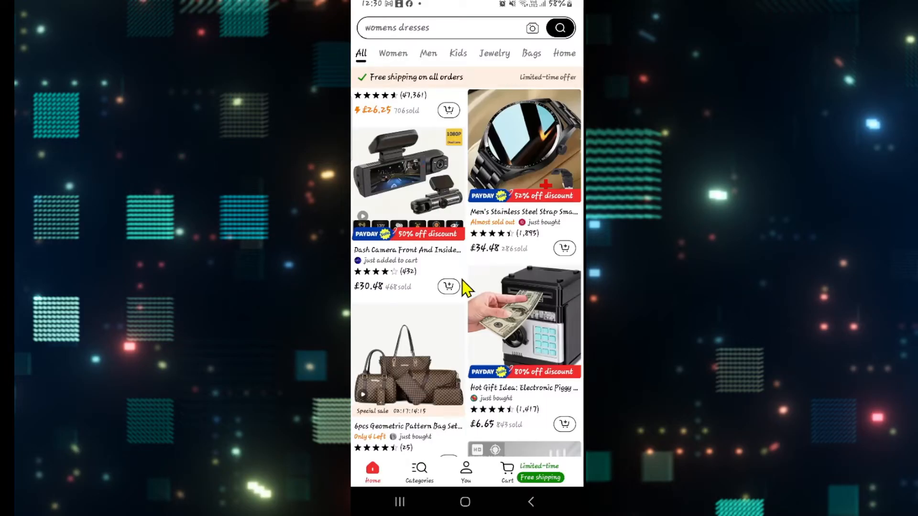
mouse_move(465, 328)
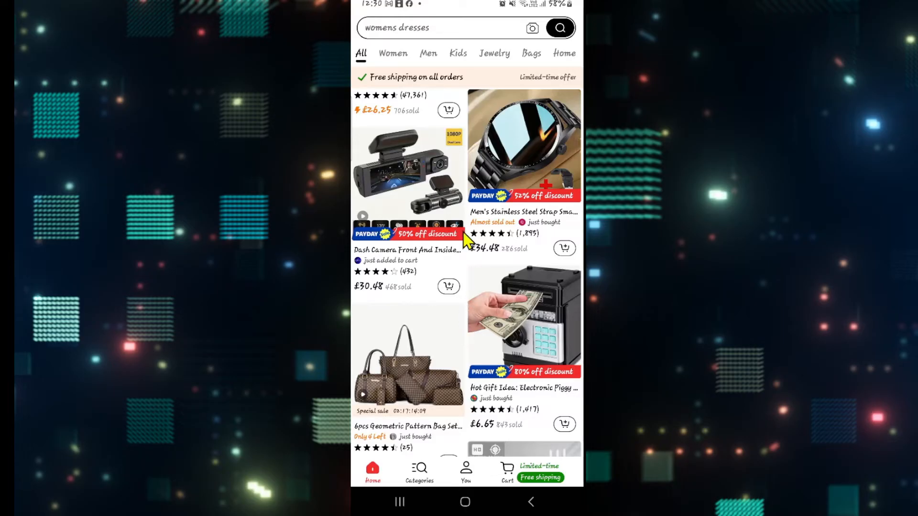
scroll("down", 3)
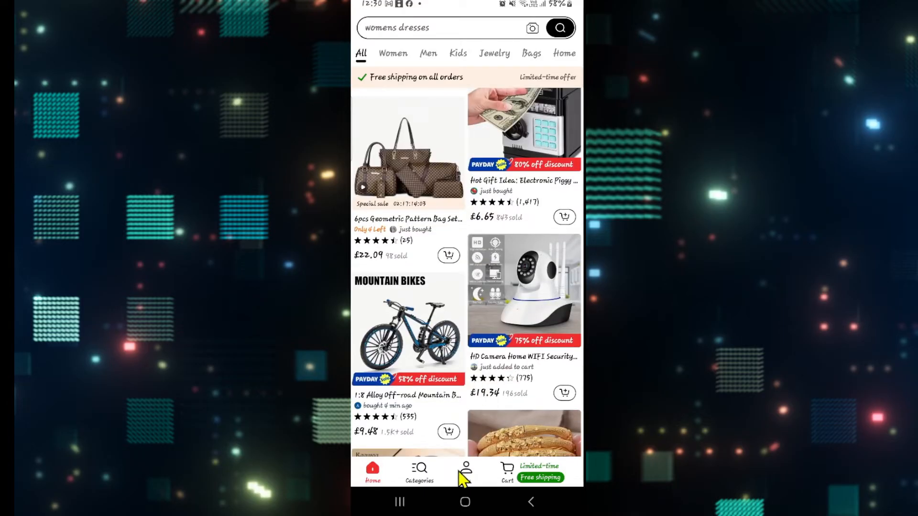
left_click(464, 472)
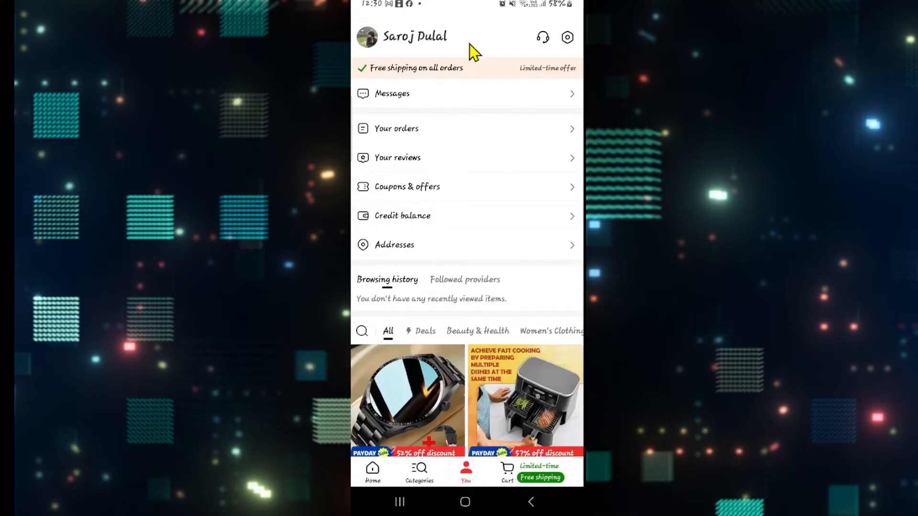
mouse_move(567, 38)
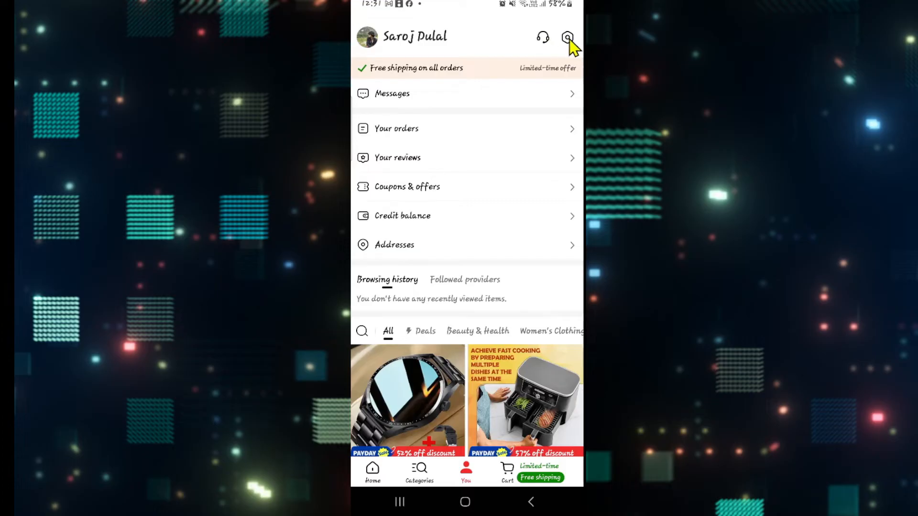
left_click(566, 38)
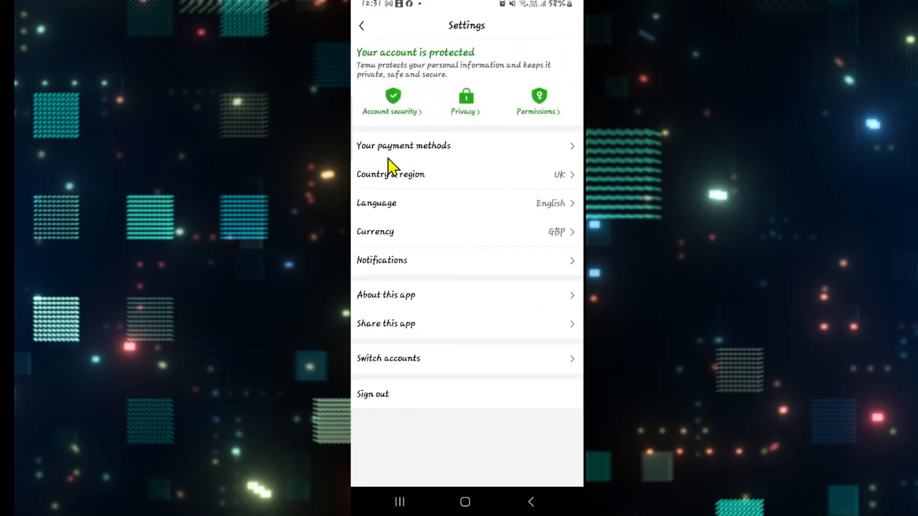
mouse_move(436, 154)
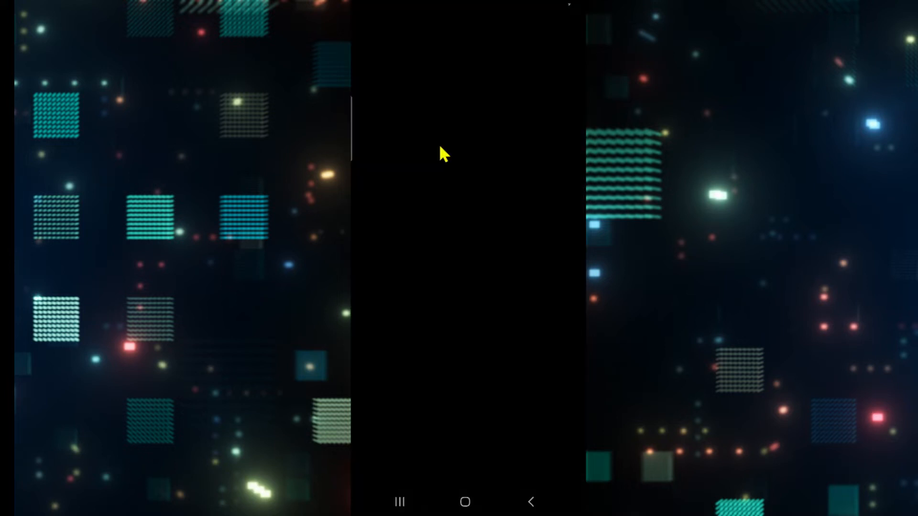
mouse_move(453, 212)
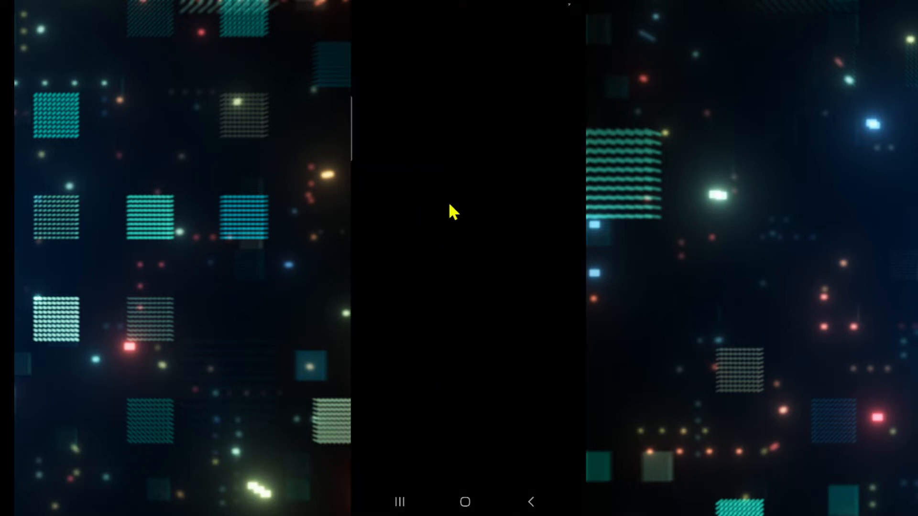
mouse_move(447, 231)
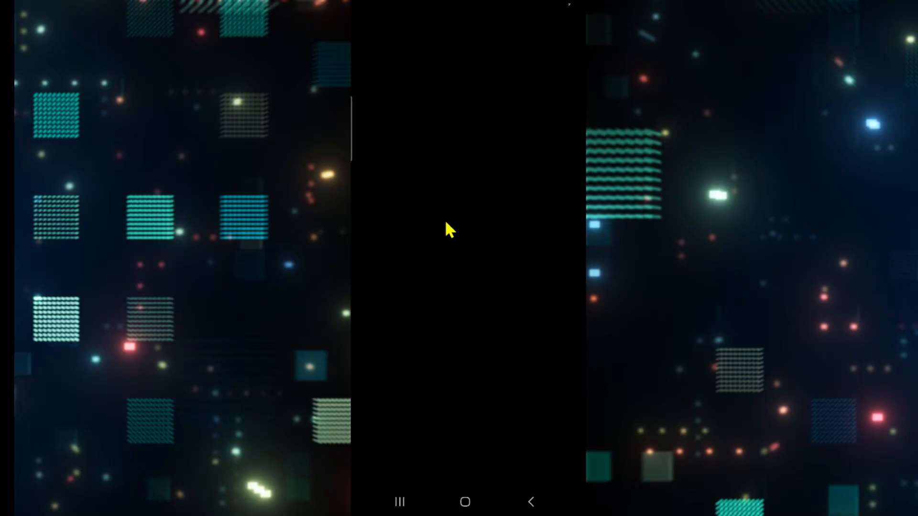
mouse_move(431, 273)
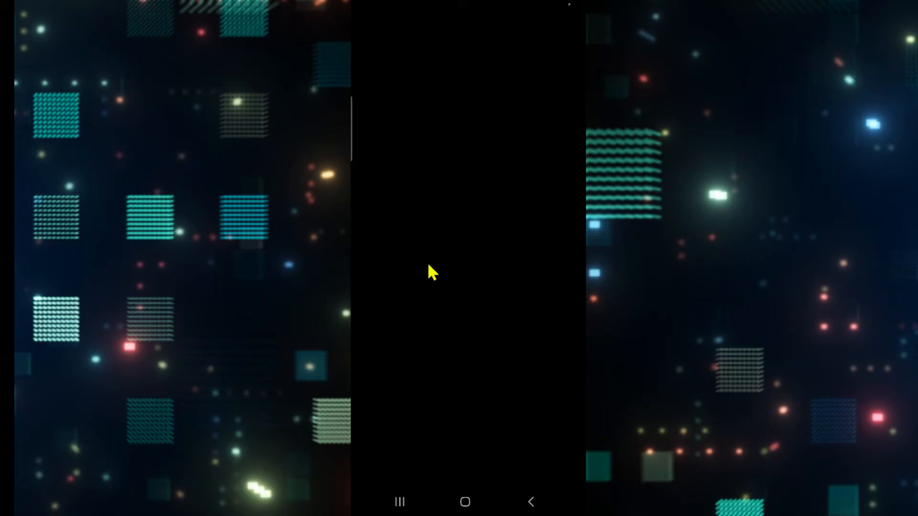
mouse_move(460, 372)
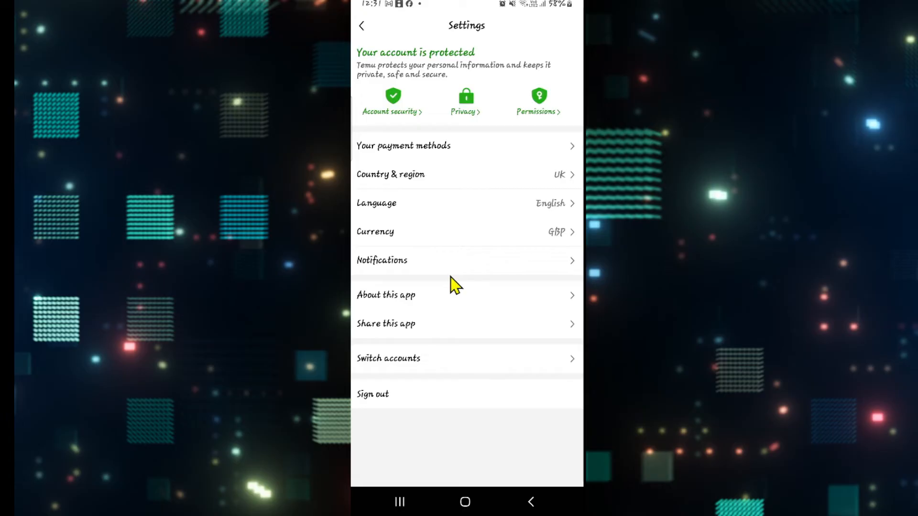
- Return to shopping, view the geometric-pattern bag set listing, then exit to the phone home screen
left_click(361, 25)
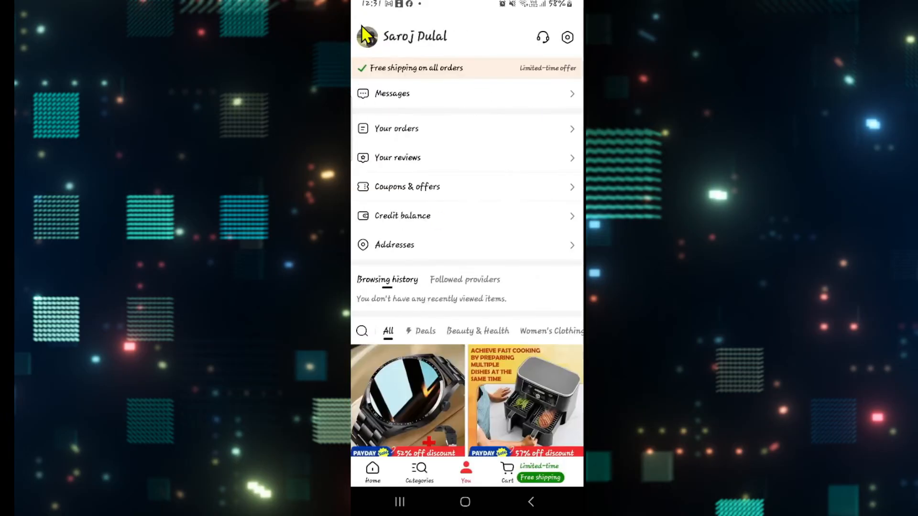
mouse_move(408, 149)
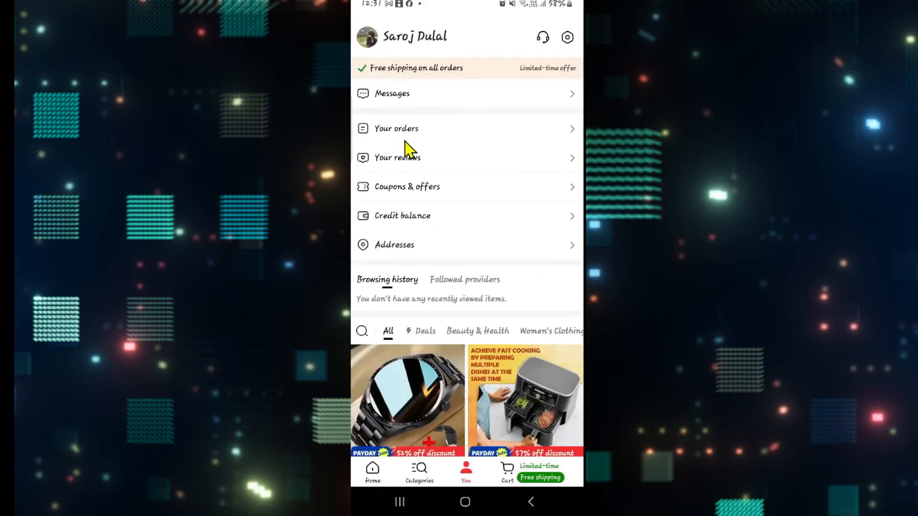
mouse_move(420, 171)
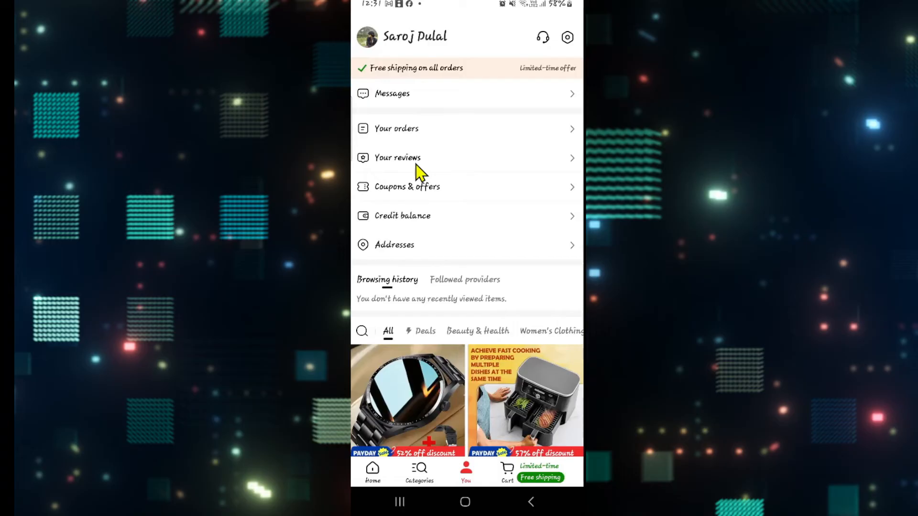
mouse_move(438, 218)
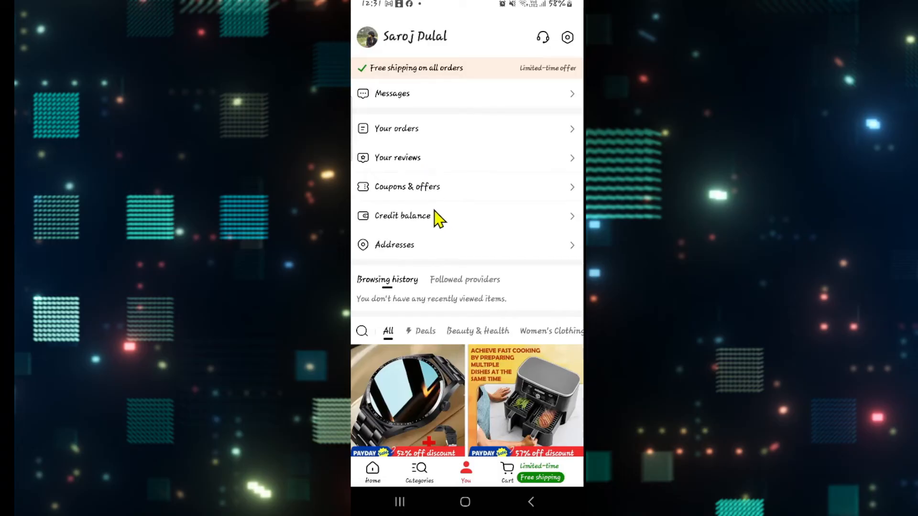
mouse_move(444, 341)
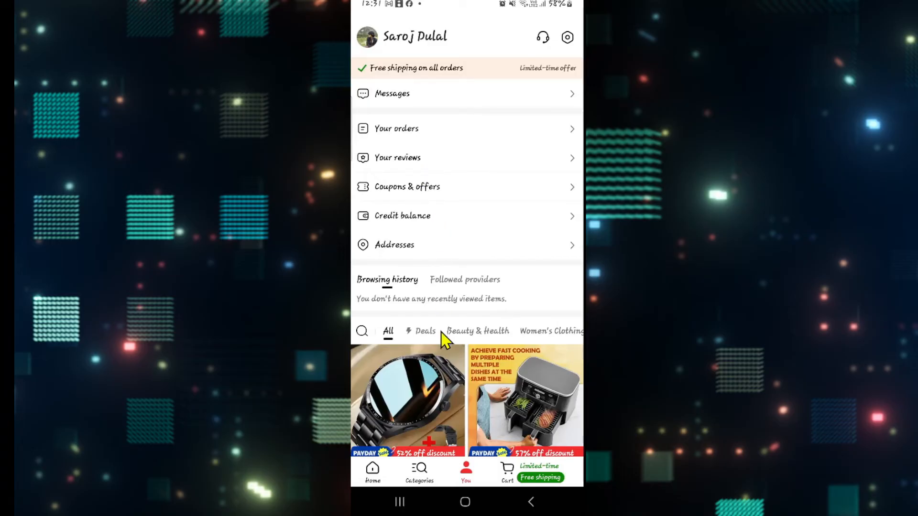
mouse_move(505, 446)
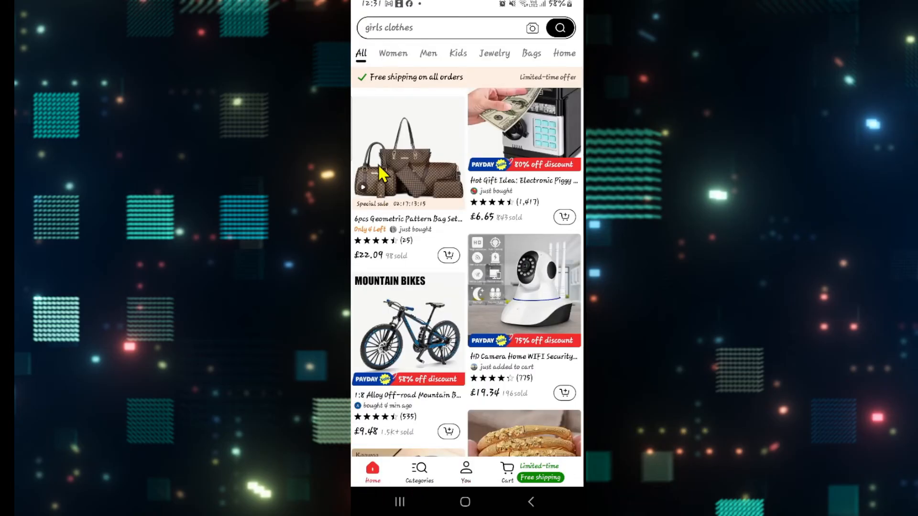
left_click(408, 151)
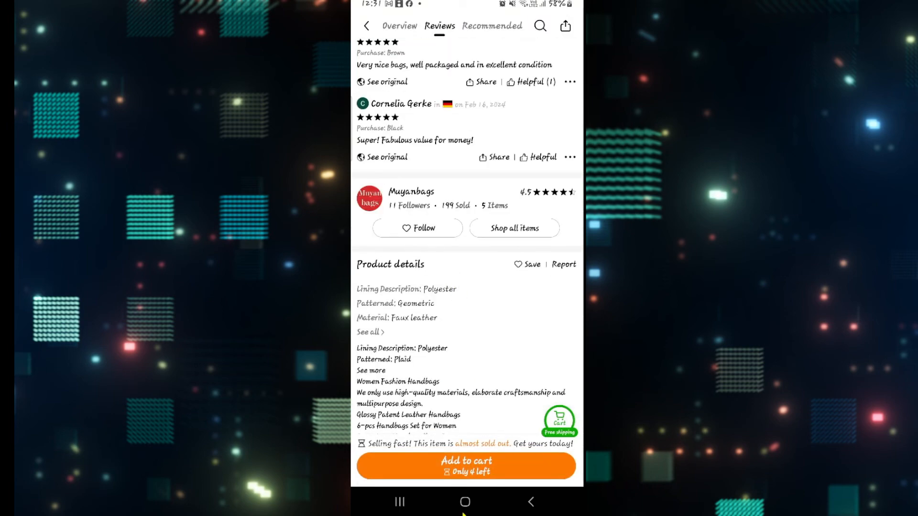
left_click(464, 502)
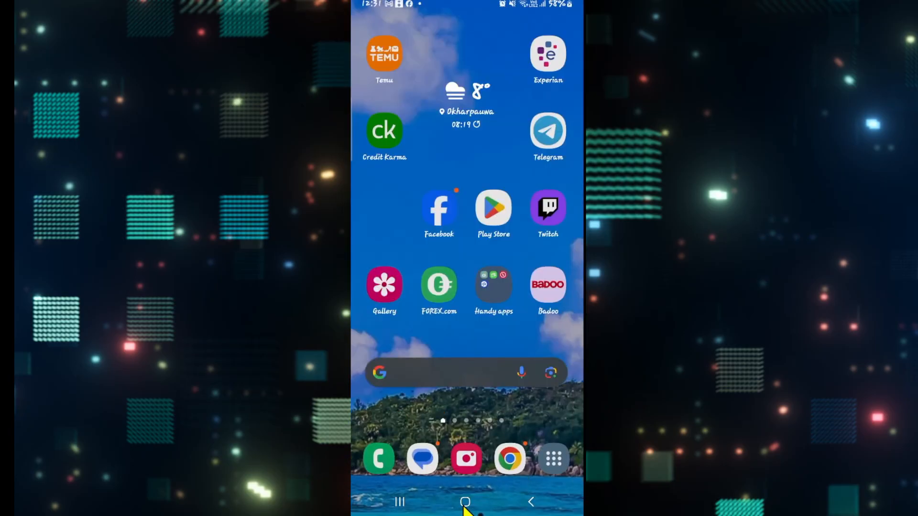